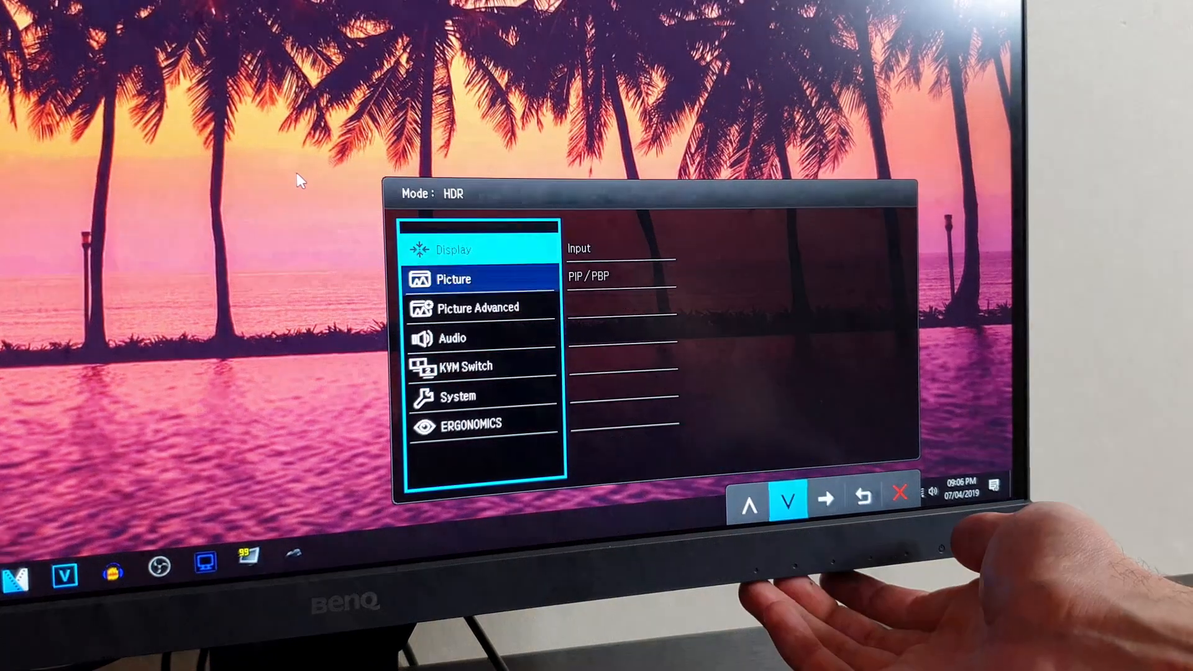
Step: Step down the OSD main menu to KVM Switch, showing USB upstream and Auto Switch options
click(789, 499)
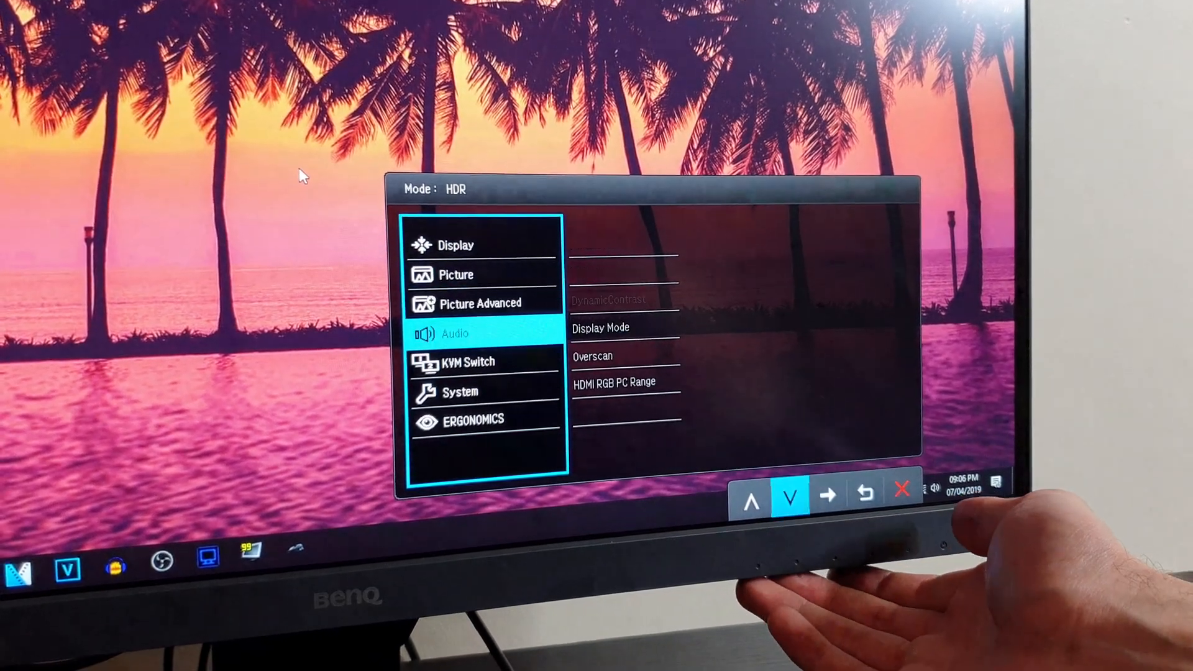
click(791, 498)
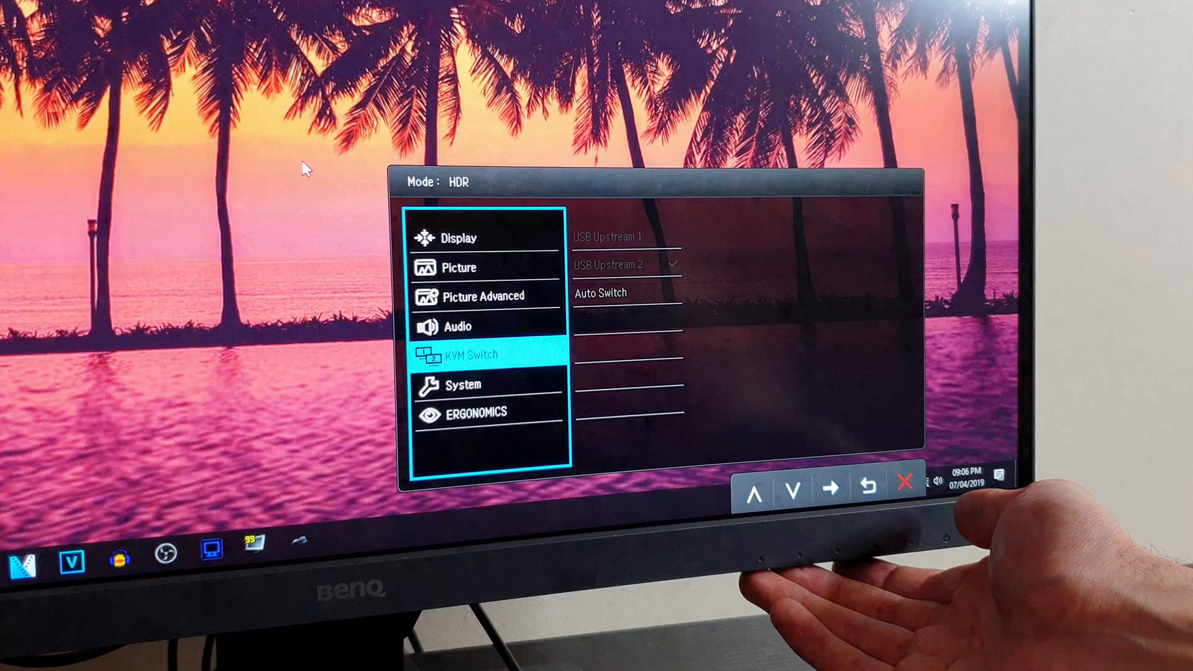